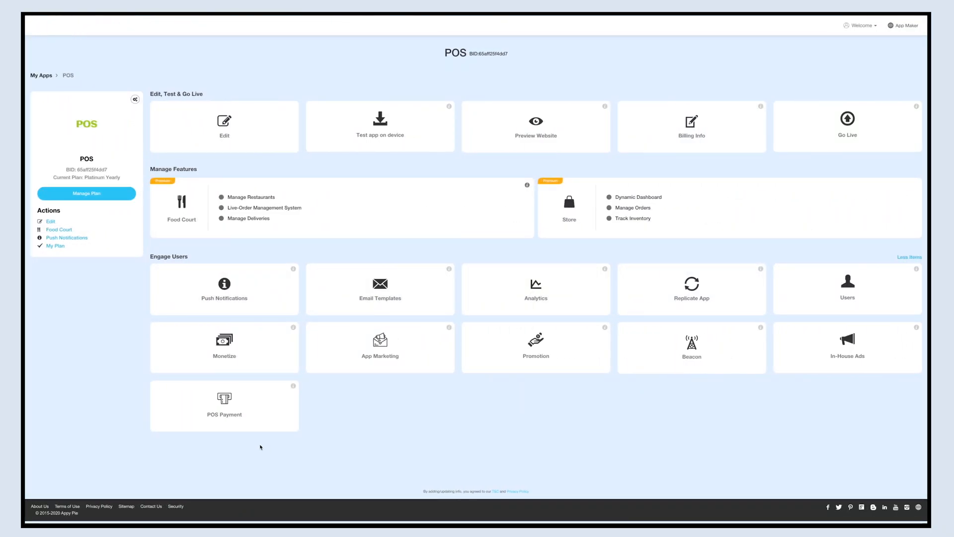
Enter the POS Payment feature and review its dashboard of collections and paired readers
click(224, 406)
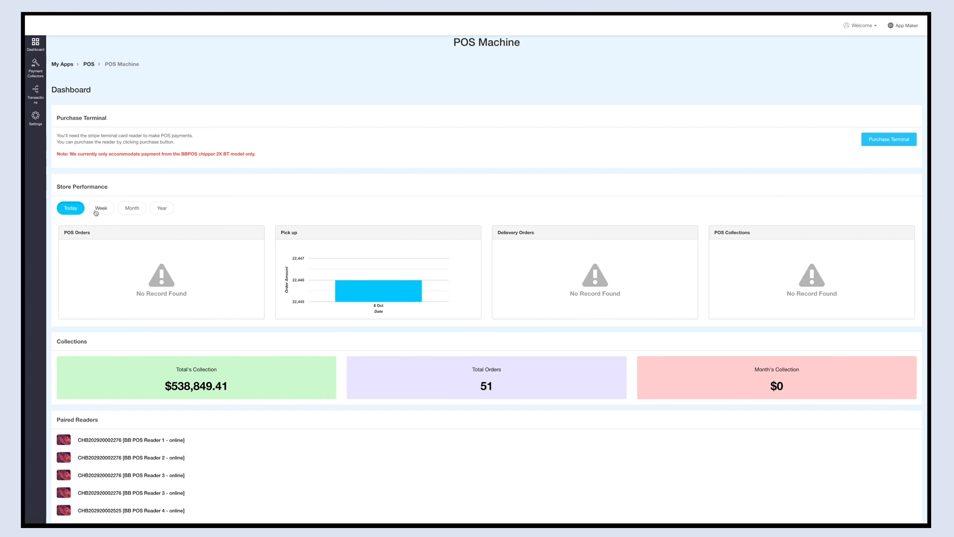
mouse_move(161, 220)
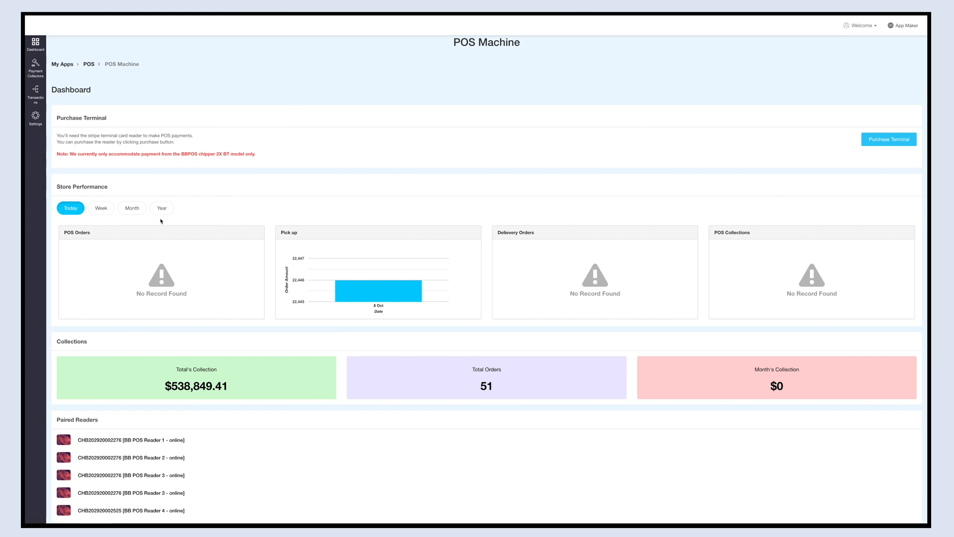
scroll(down, 3)
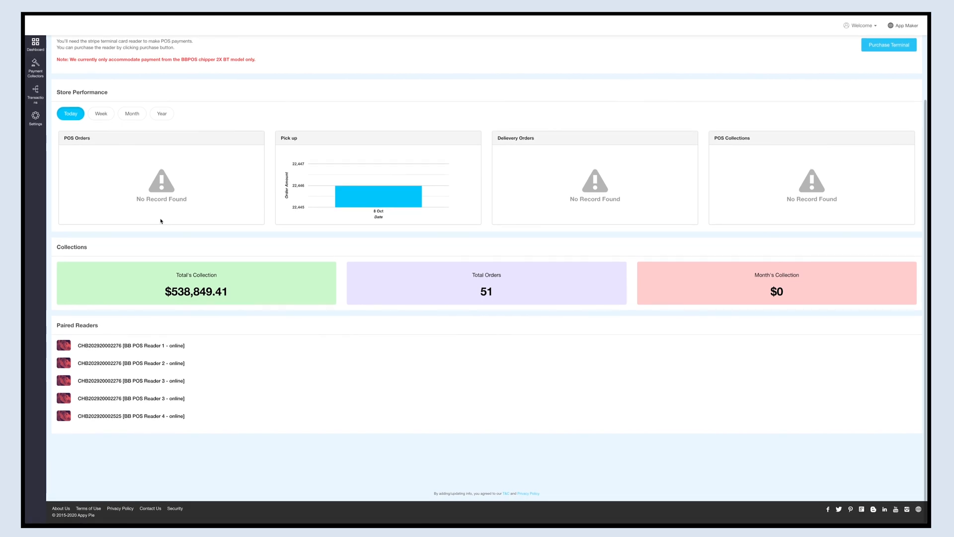
mouse_move(477, 290)
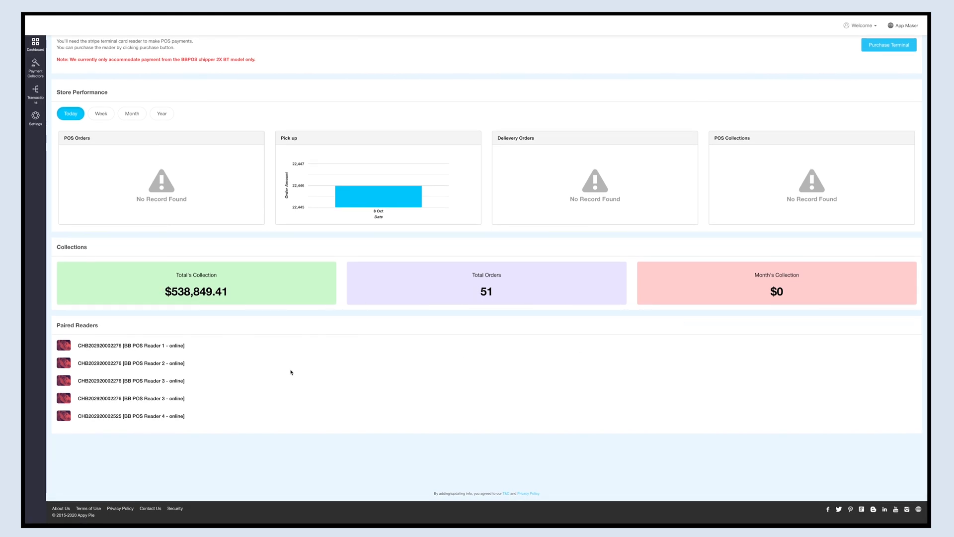
mouse_move(109, 338)
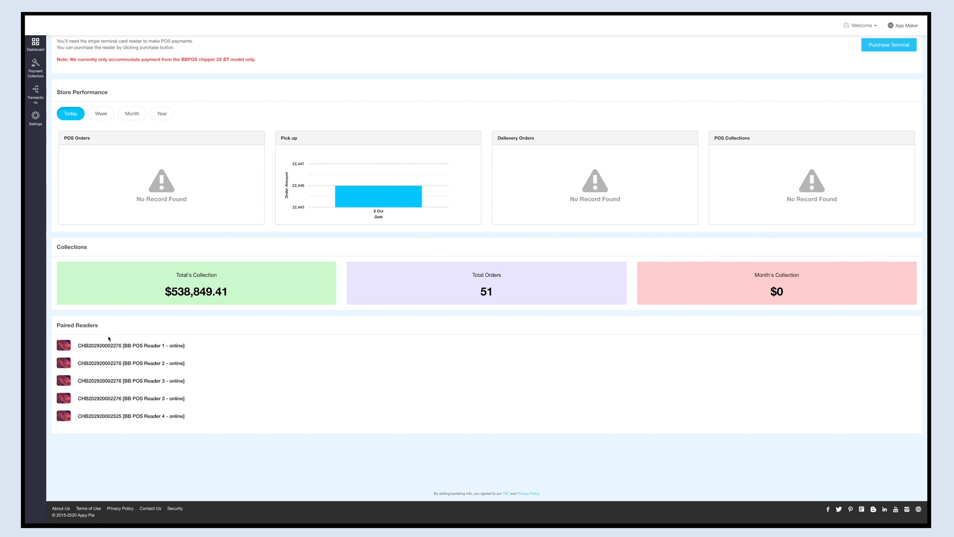
mouse_move(103, 330)
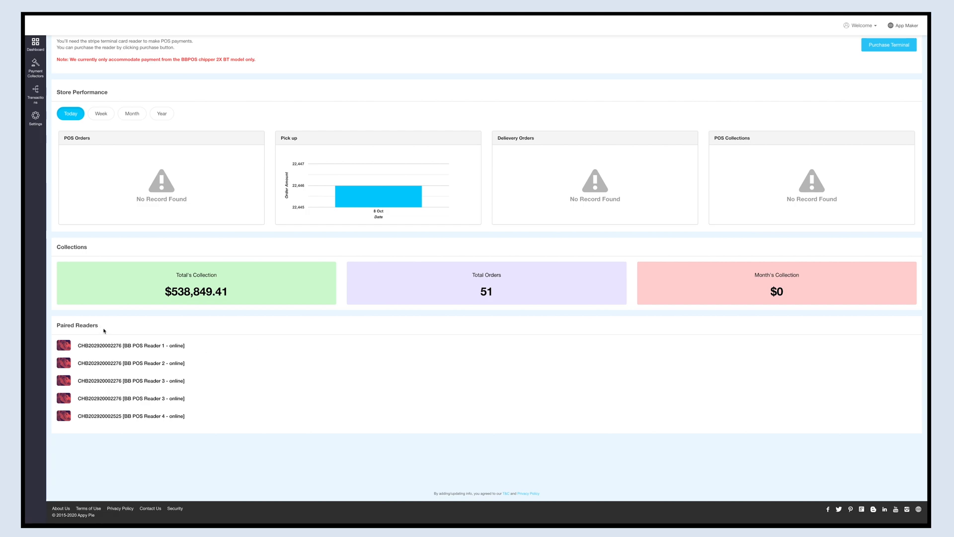
mouse_move(177, 353)
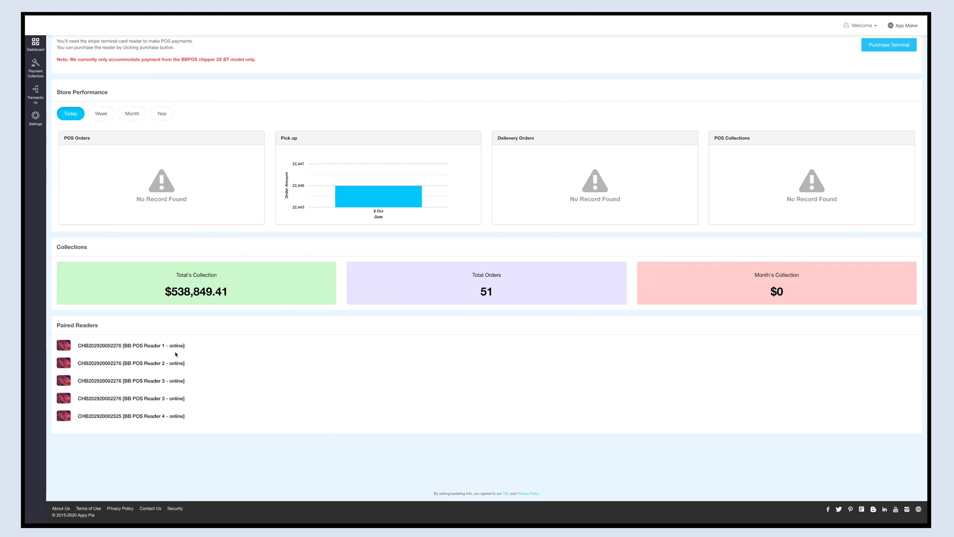
mouse_move(198, 354)
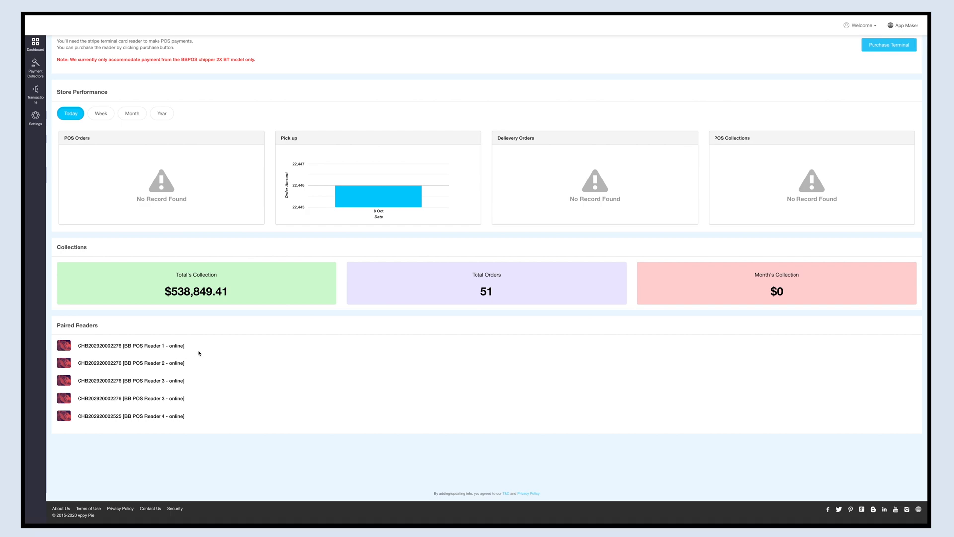
scroll(up, 3)
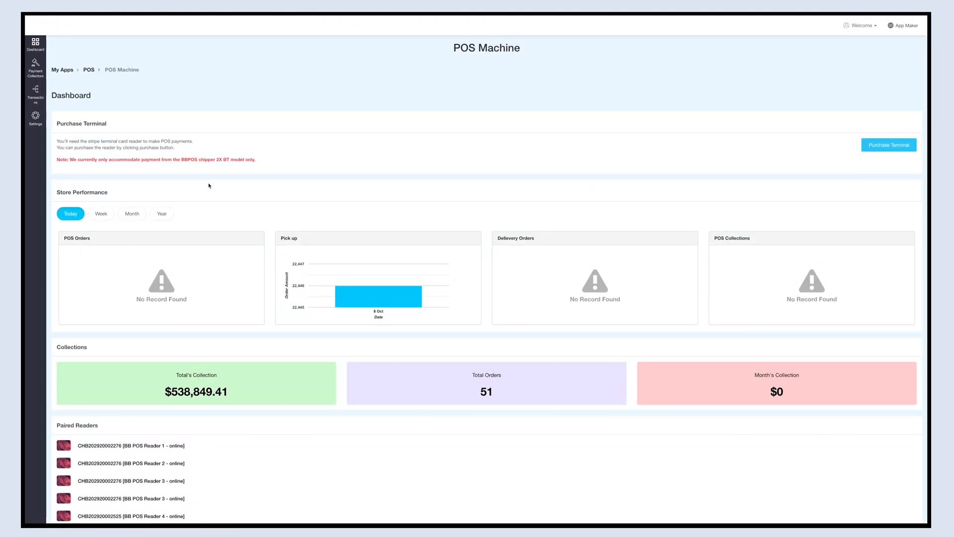
mouse_move(186, 179)
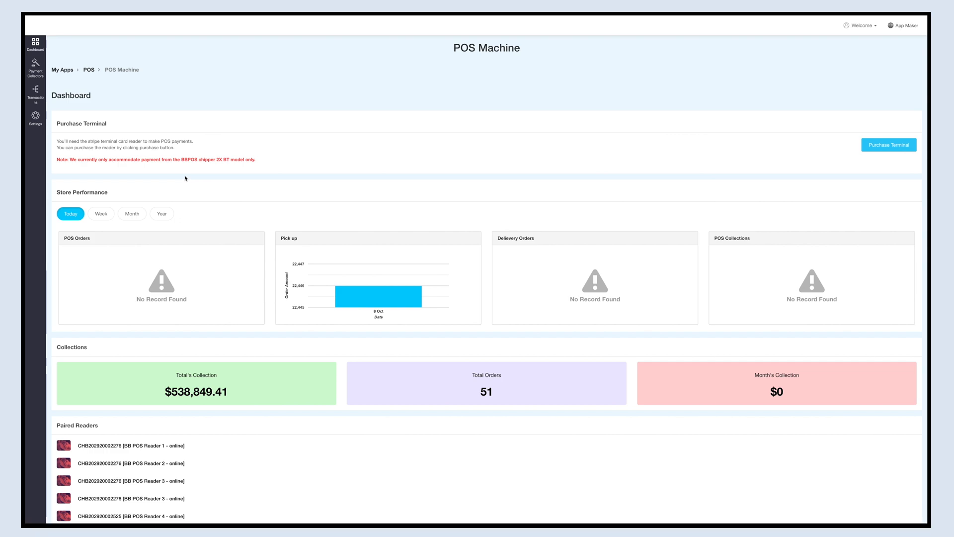
Switch Store Performance to the Year view, then go to the Payment Collectors list
click(161, 214)
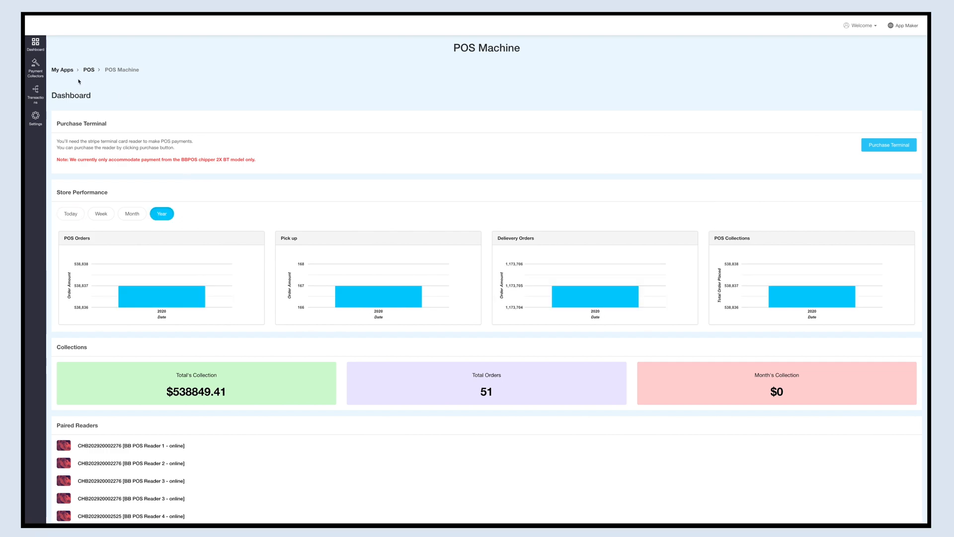
click(35, 67)
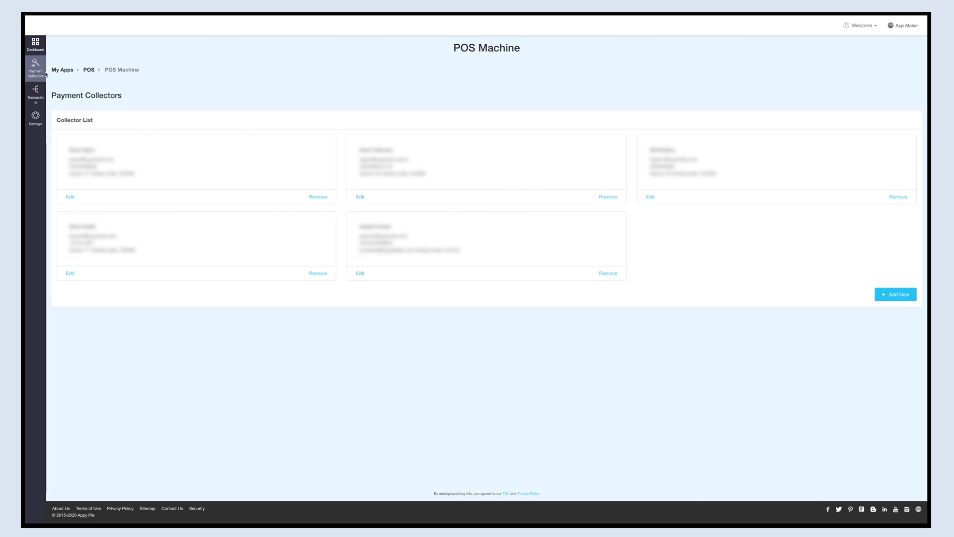
mouse_move(125, 92)
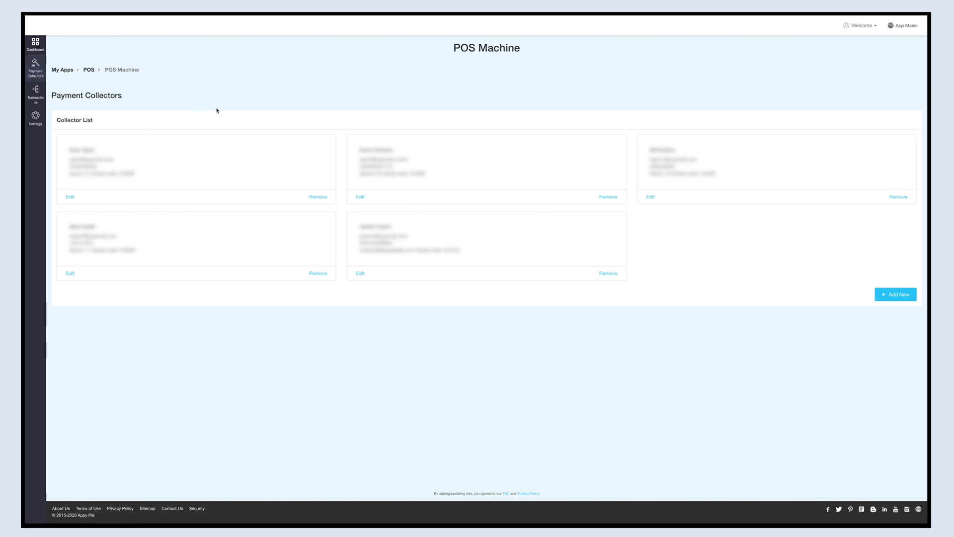
mouse_move(237, 114)
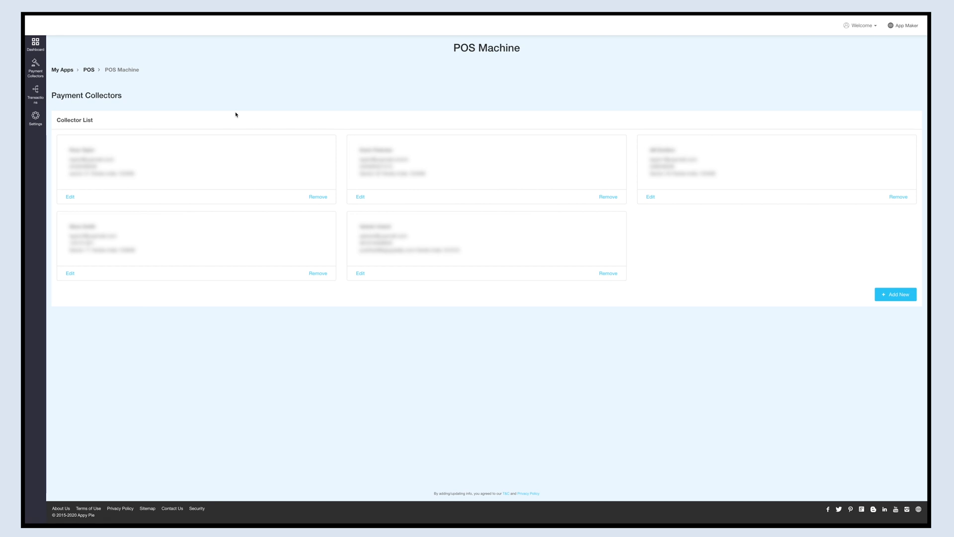
mouse_move(227, 162)
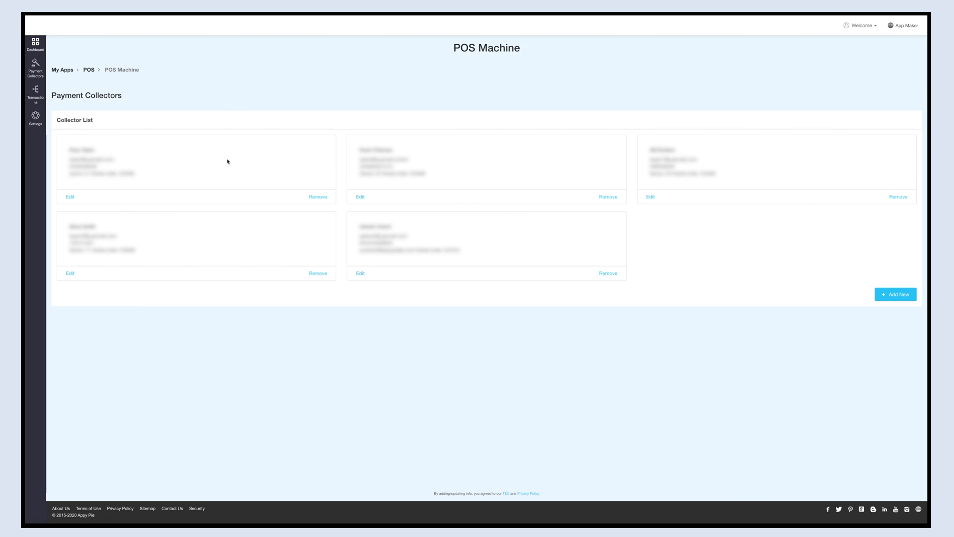
mouse_move(70, 197)
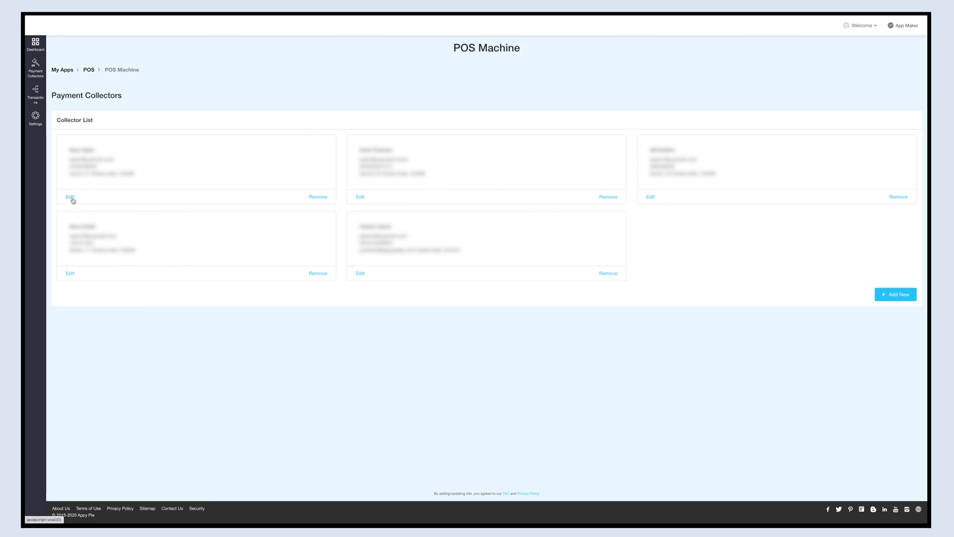
Edit the first payment collector's Basic Information and save it unchanged
click(70, 196)
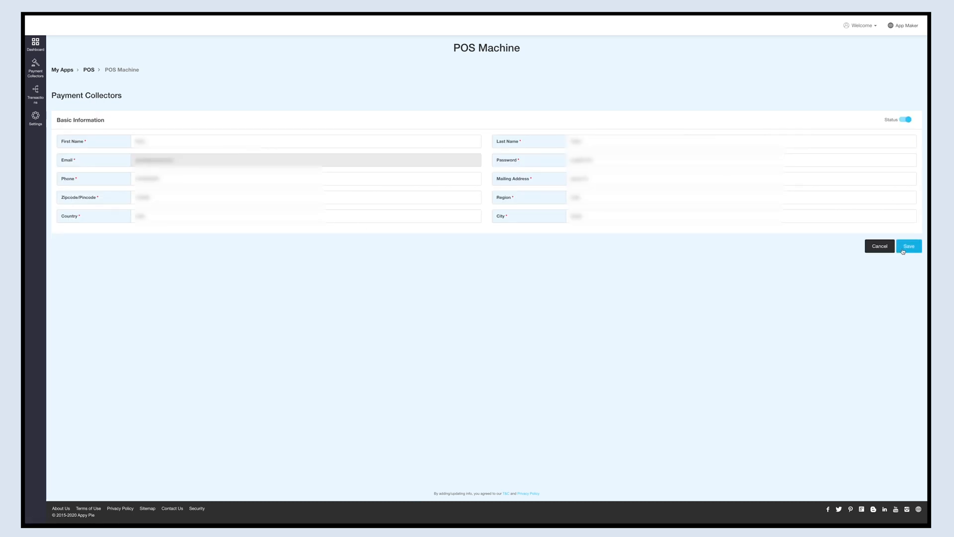
click(908, 245)
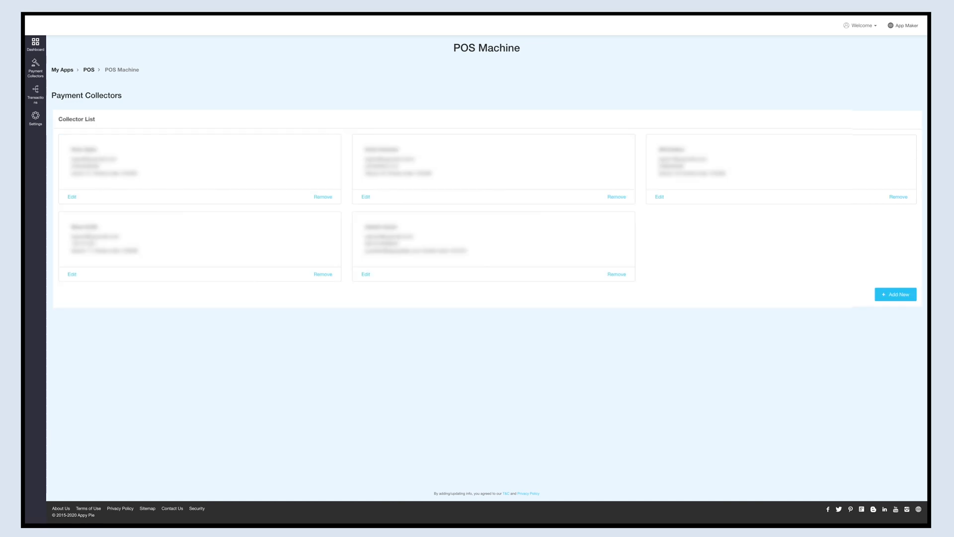
Add a new payment collector with email and contact details, status left active, and save
click(895, 294)
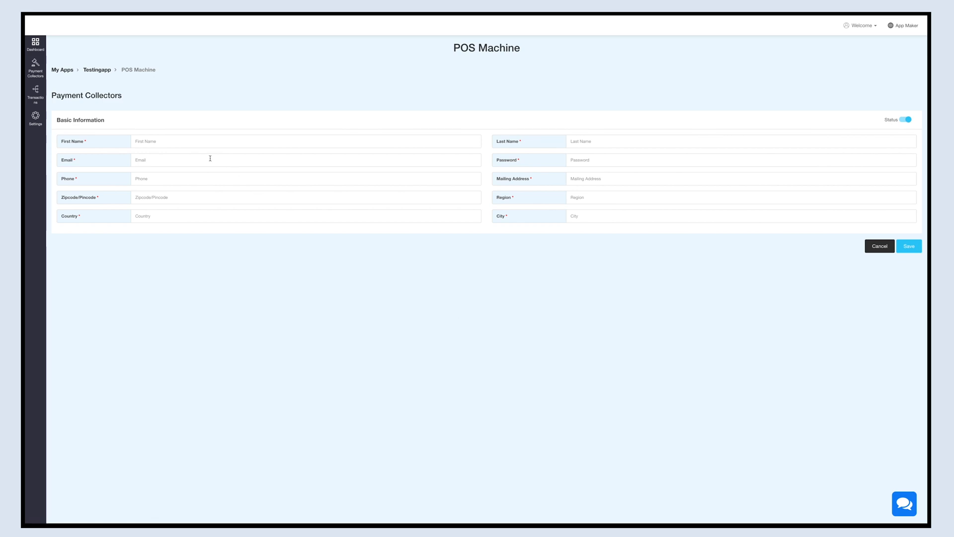
click(304, 159)
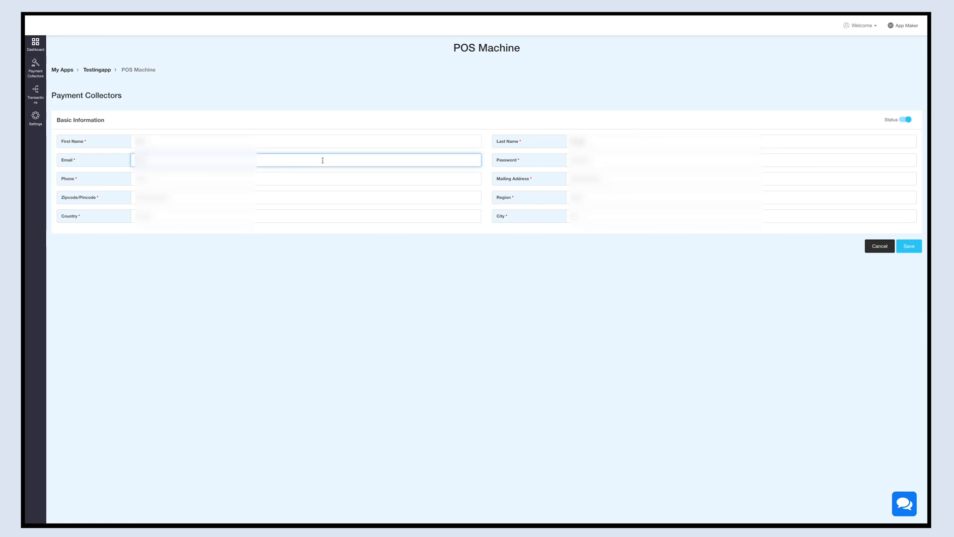
click(368, 197)
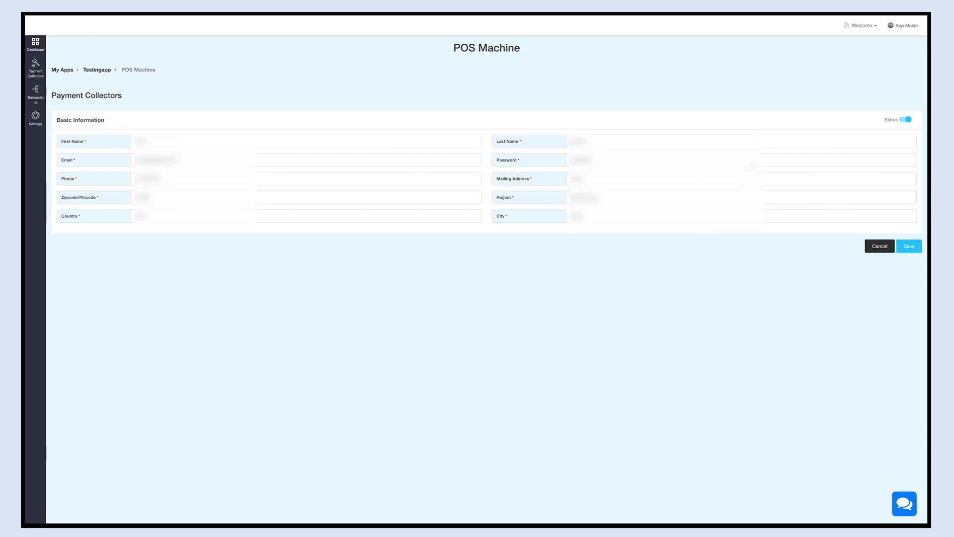
click(907, 120)
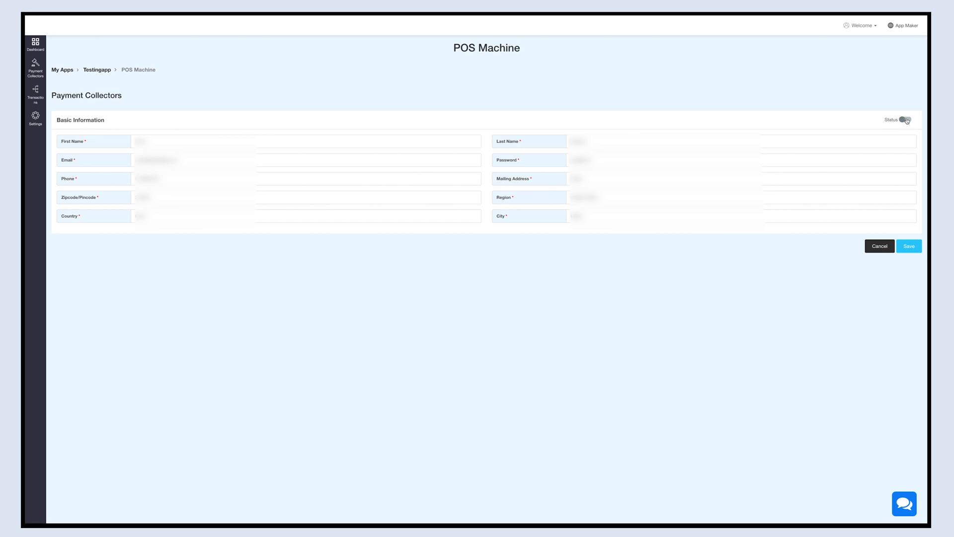
click(907, 119)
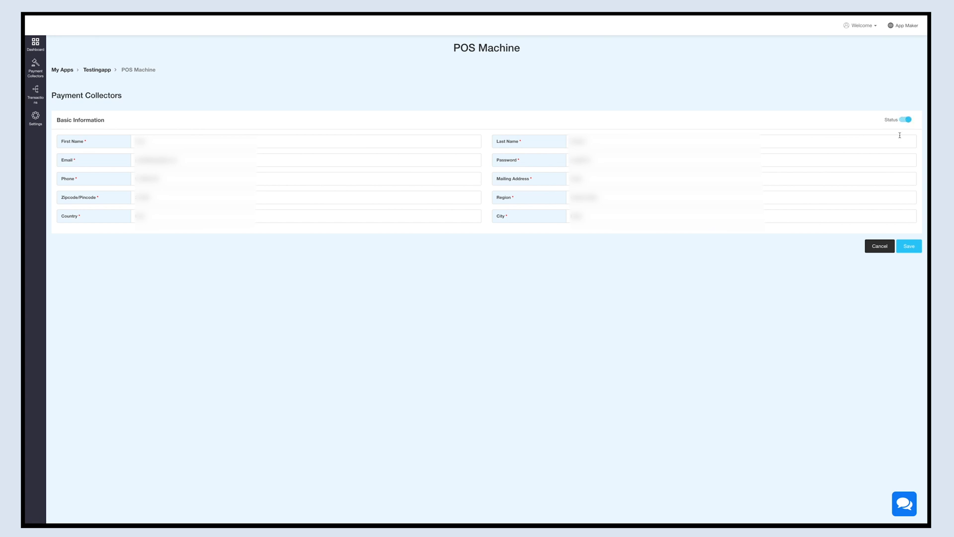
mouse_move(873, 215)
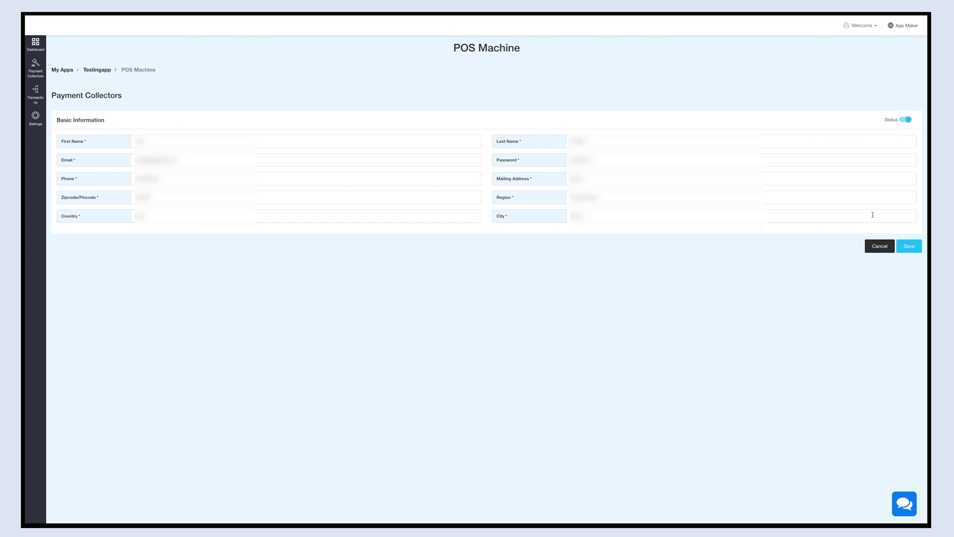
mouse_move(868, 282)
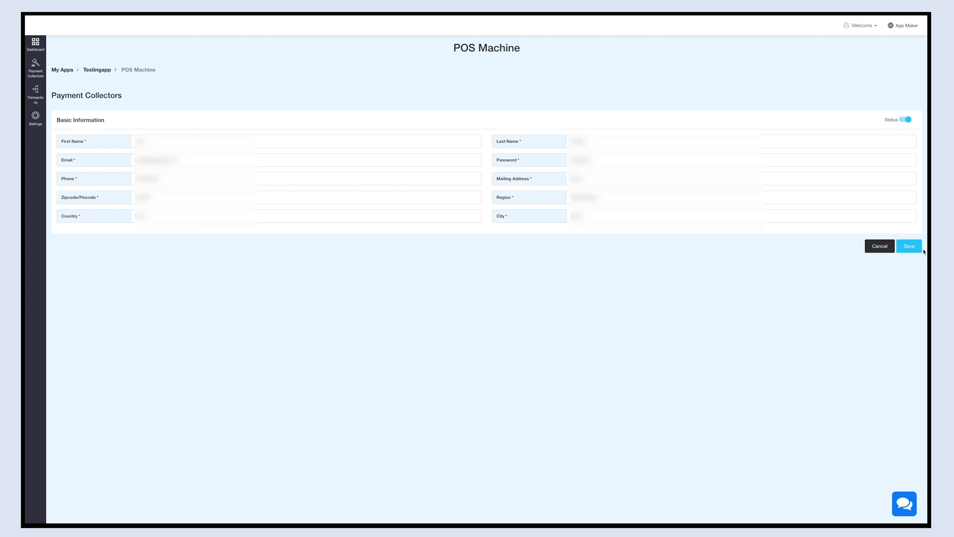
click(908, 246)
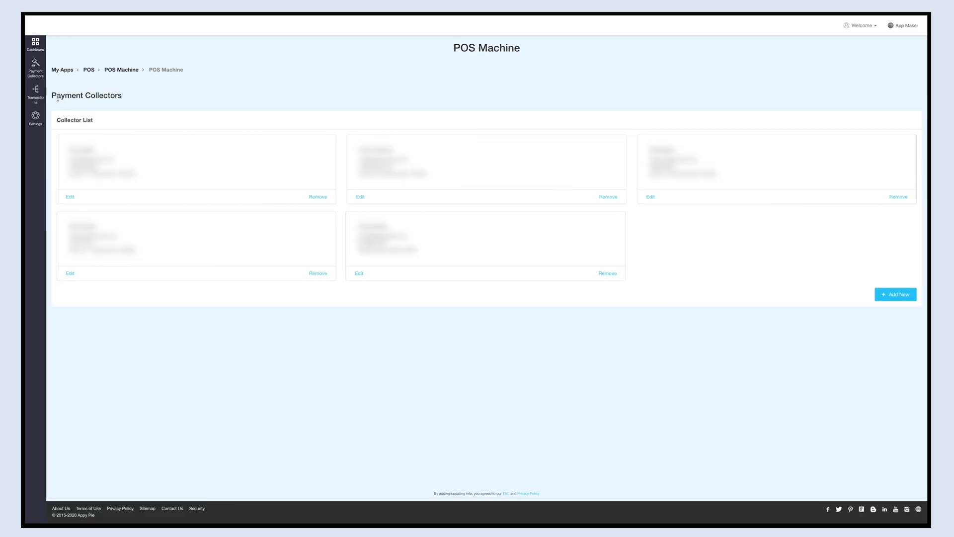
click(35, 94)
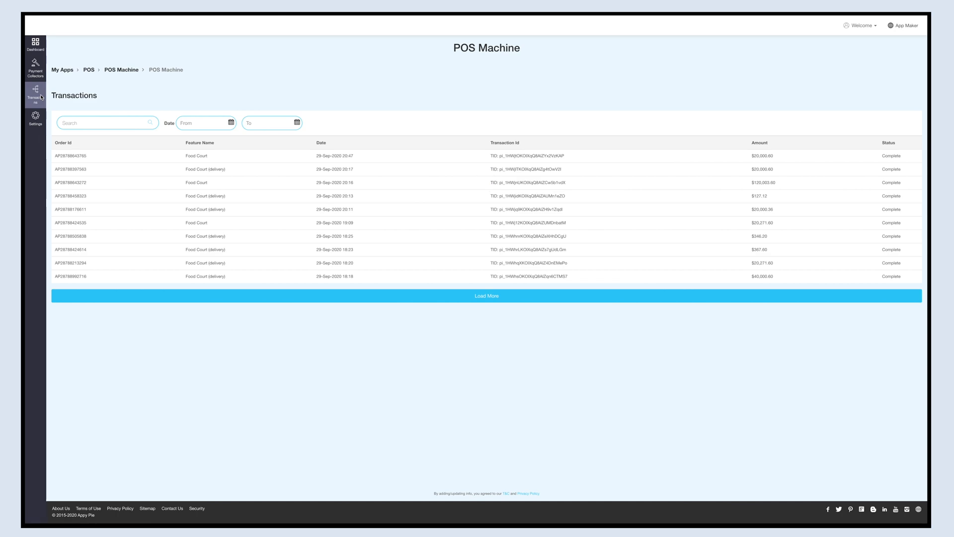
mouse_move(175, 216)
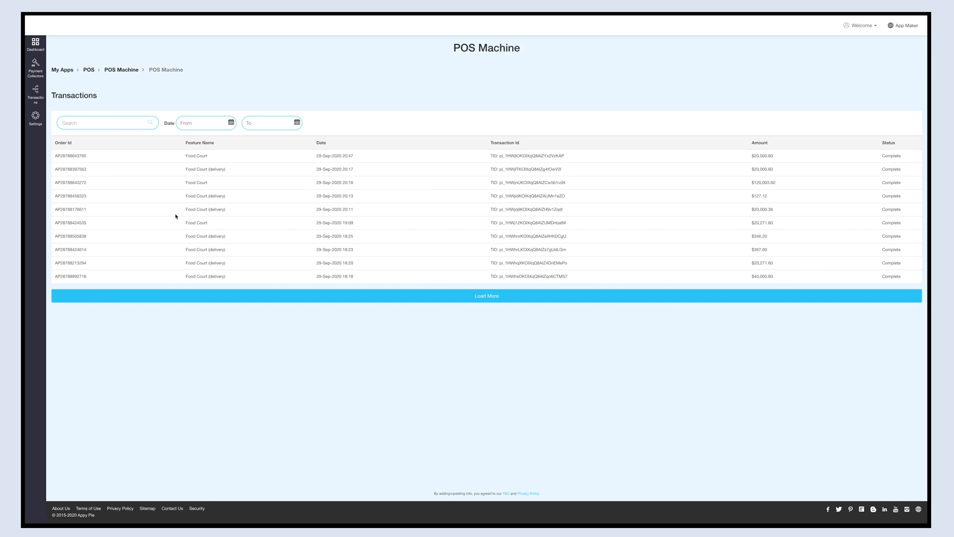
mouse_move(139, 138)
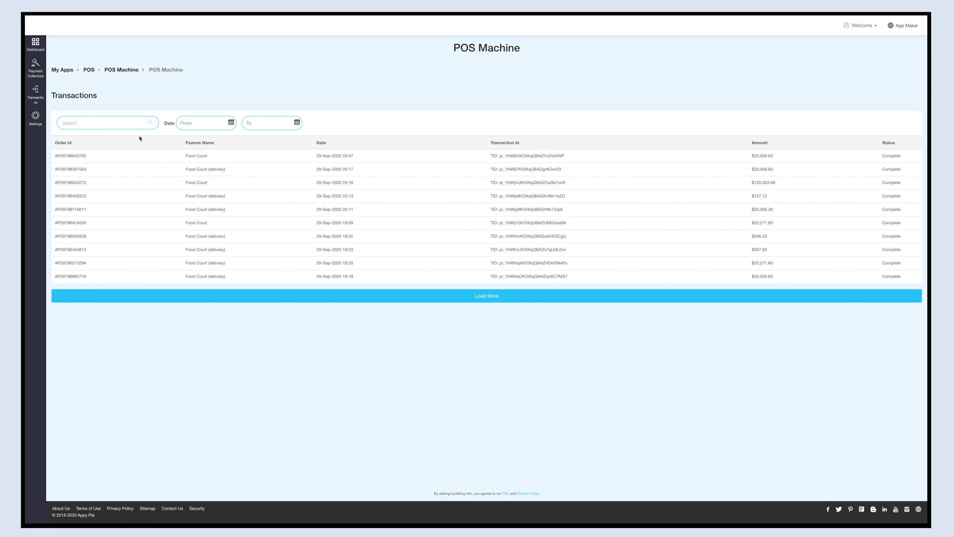
click(204, 122)
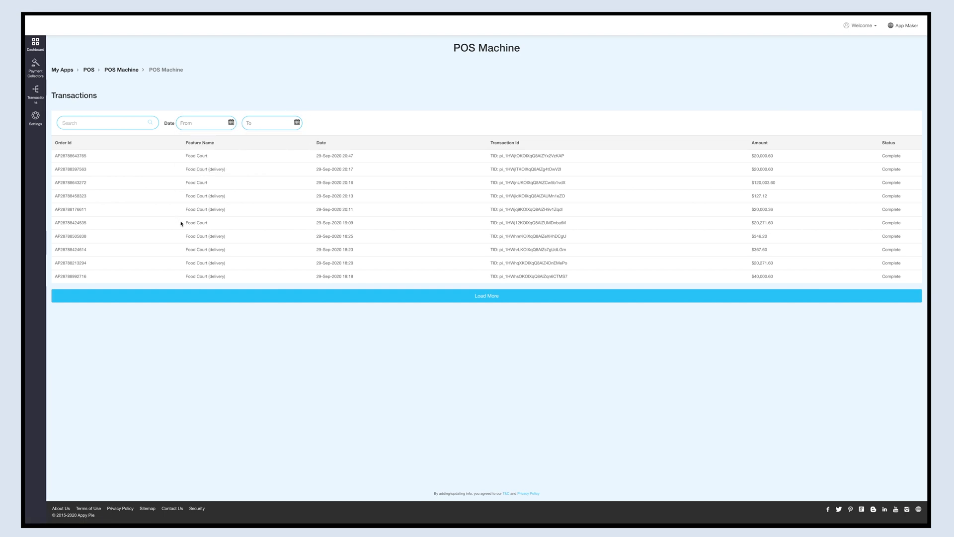
mouse_move(237, 171)
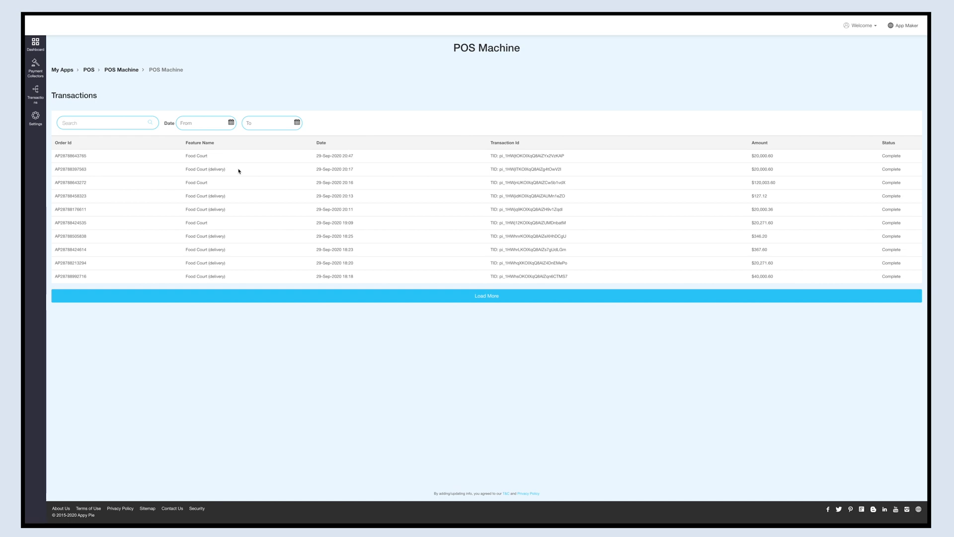
mouse_move(481, 162)
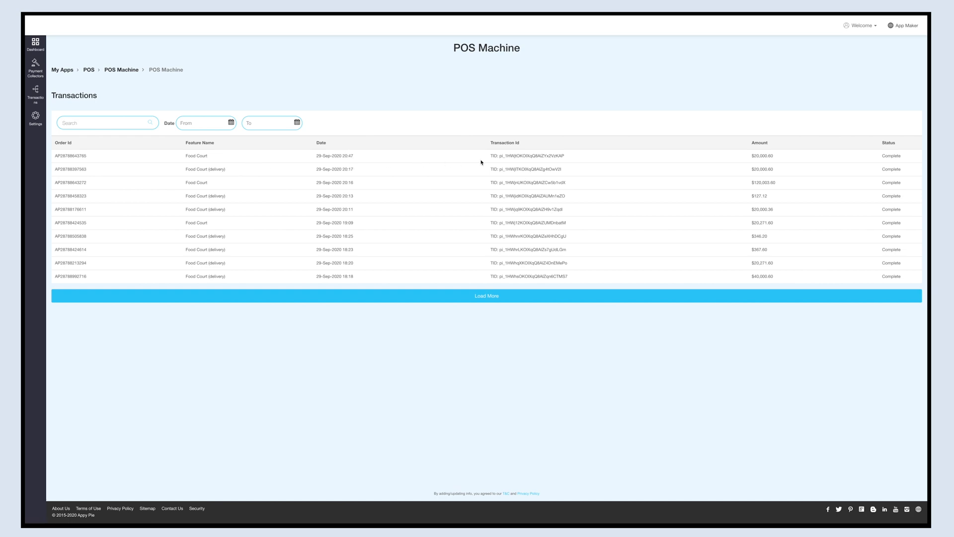
mouse_move(907, 163)
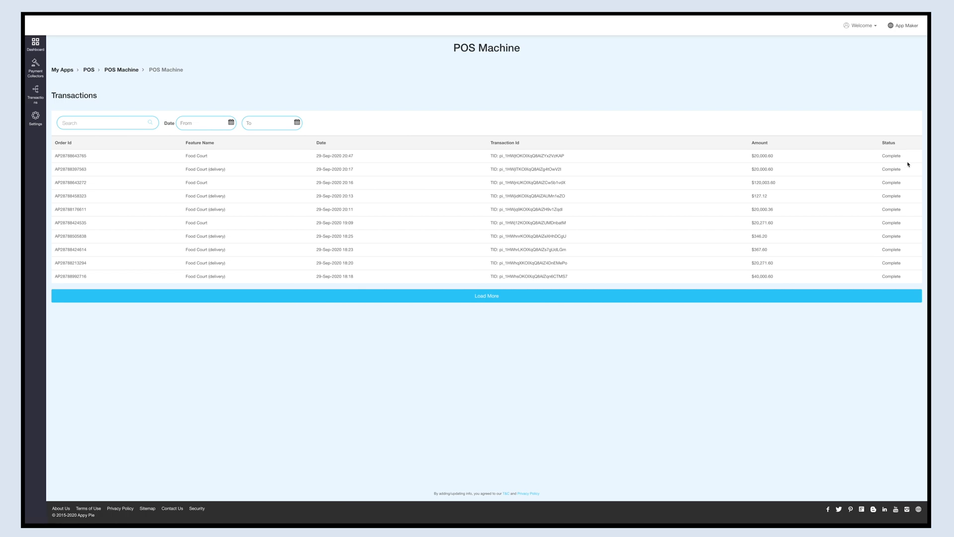
mouse_move(58, 132)
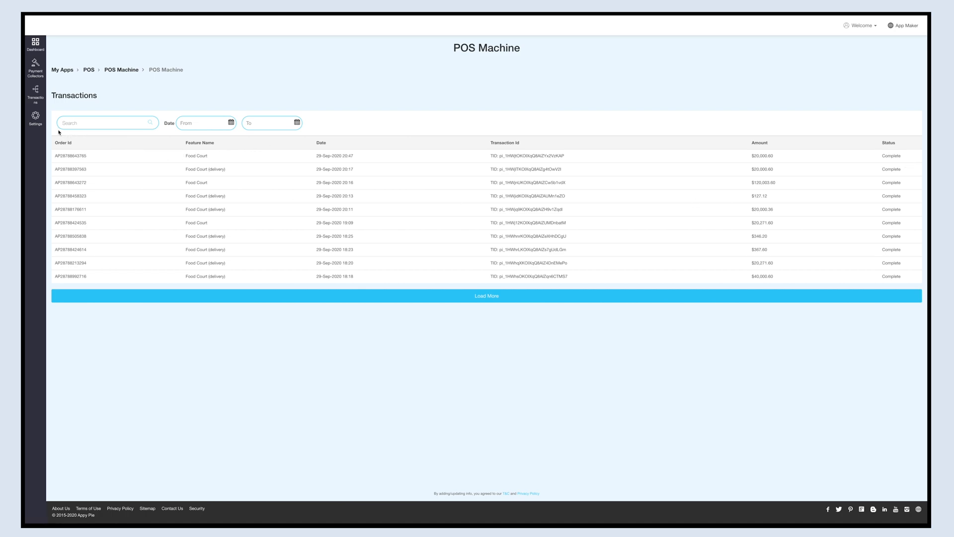
click(35, 118)
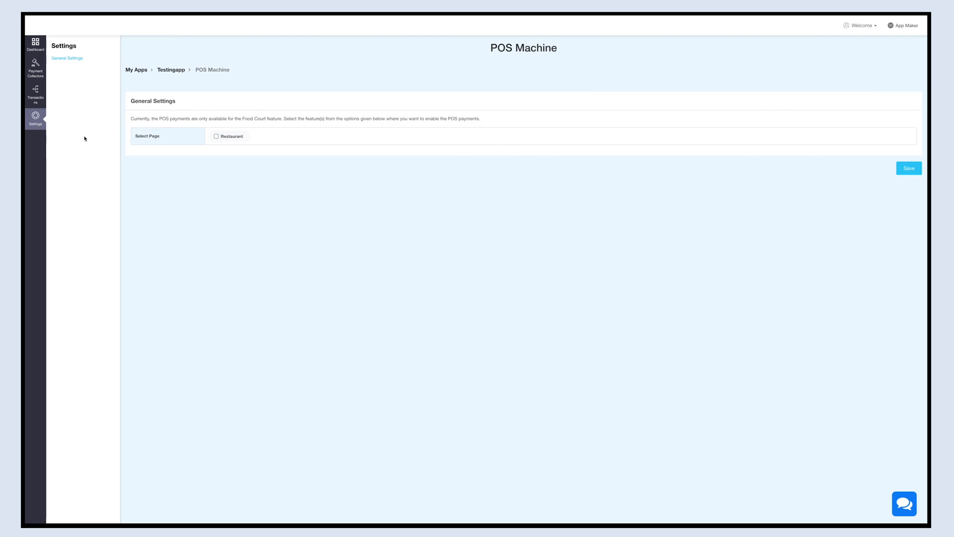
mouse_move(127, 154)
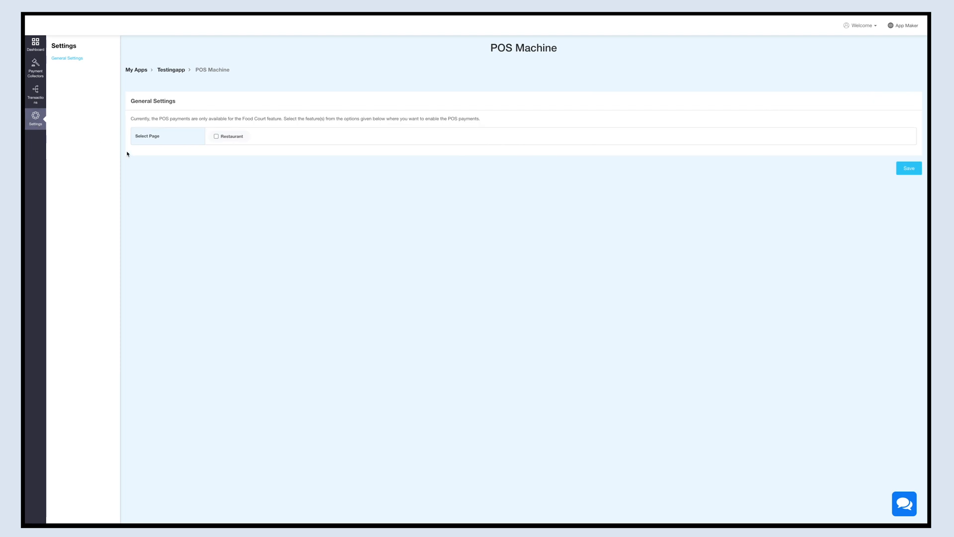
mouse_move(188, 150)
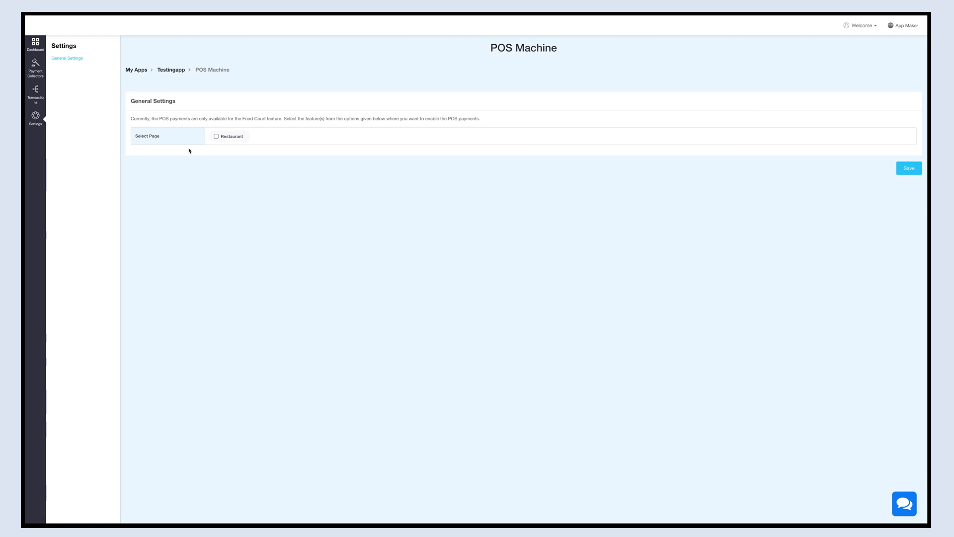
Enable the Restaurant page for POS payments, revealing the Stripe key fields
click(215, 137)
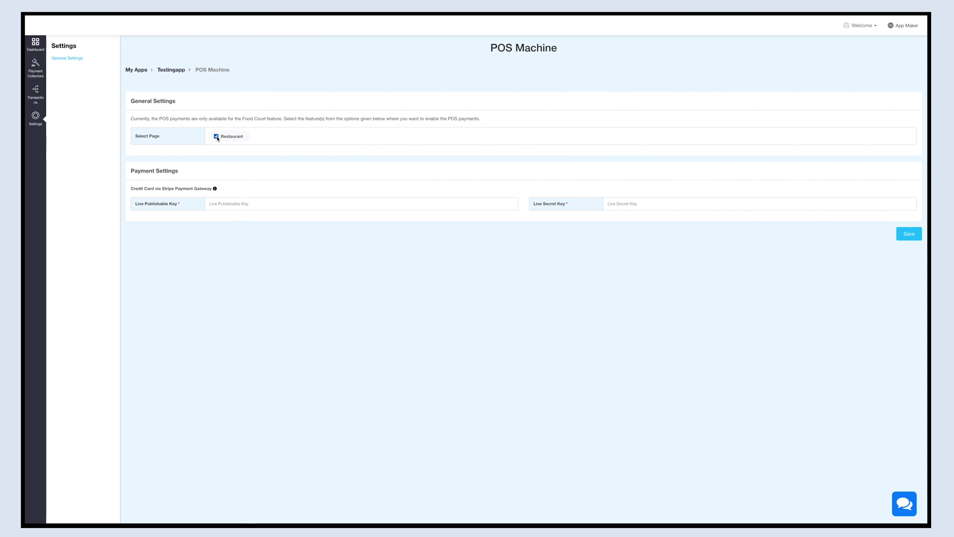
Fill in the Stripe Live Publishable and Live Secret keys, save, and return to the Dashboard
click(216, 136)
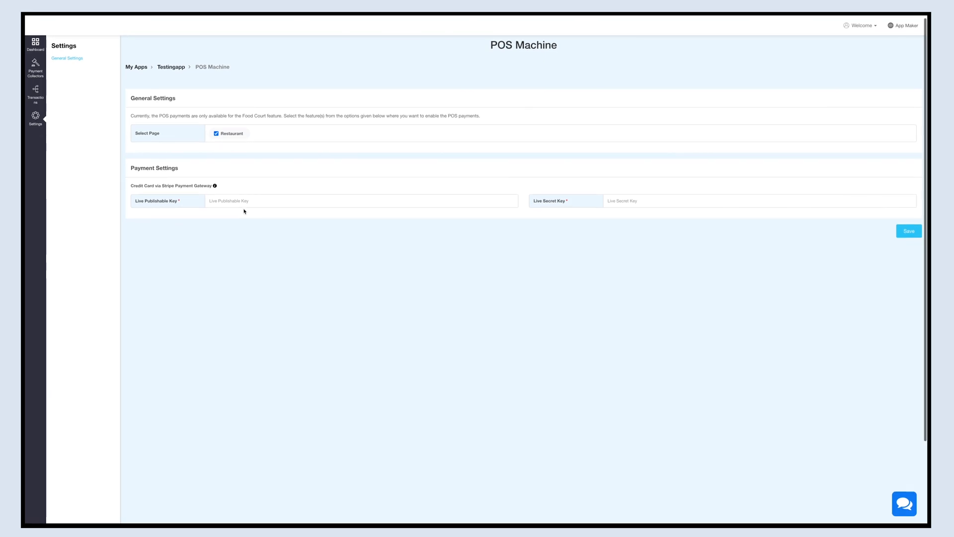
click(758, 198)
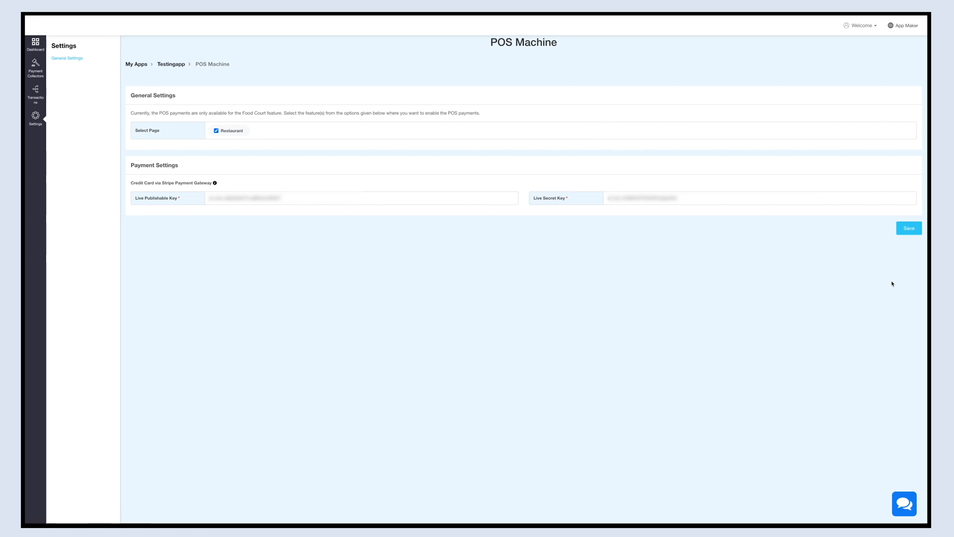
mouse_move(896, 271)
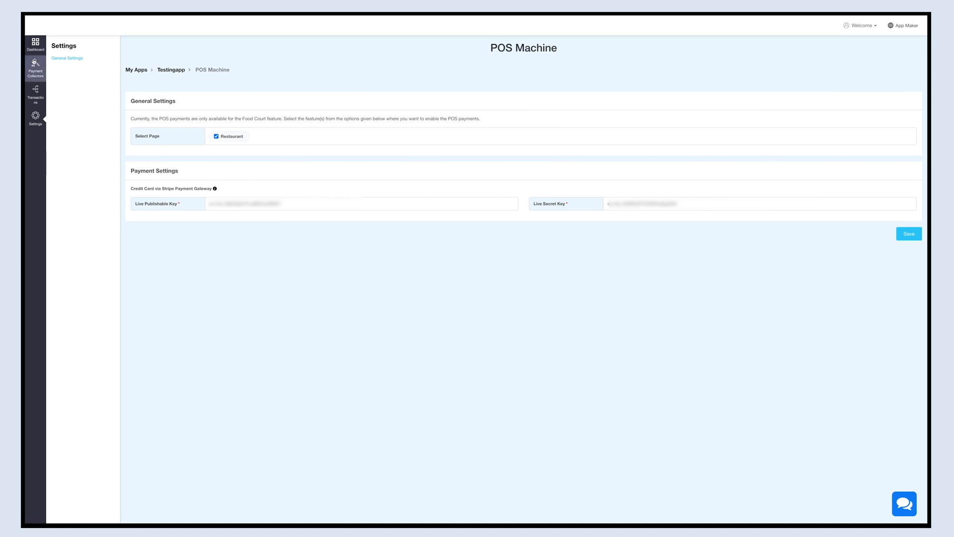
mouse_move(35, 42)
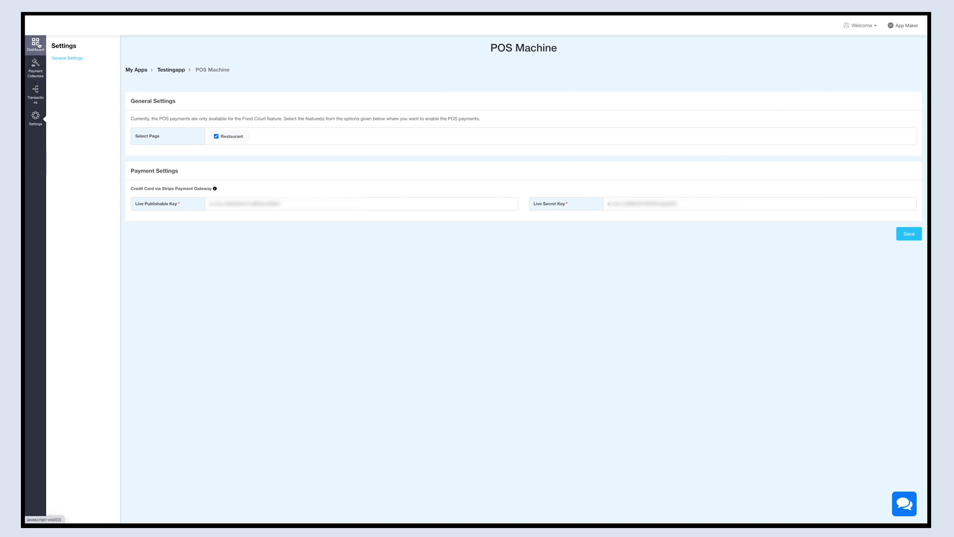
click(35, 44)
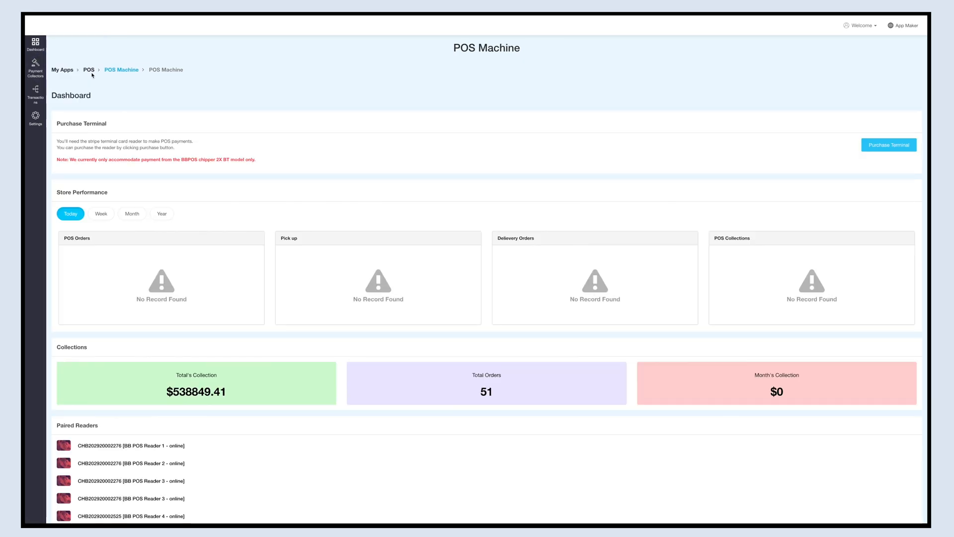
Return to the POS app overview and enter the Food Court feature settings
click(88, 69)
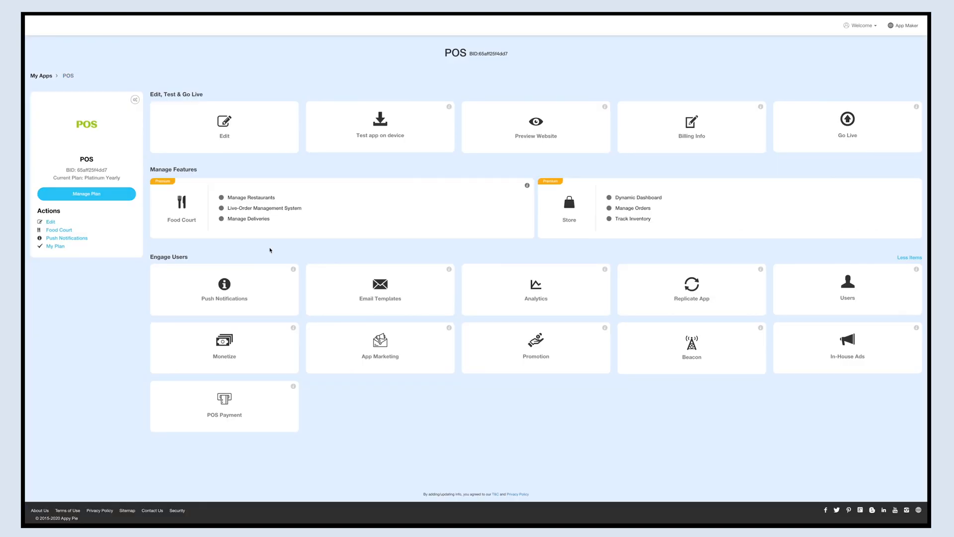
click(59, 229)
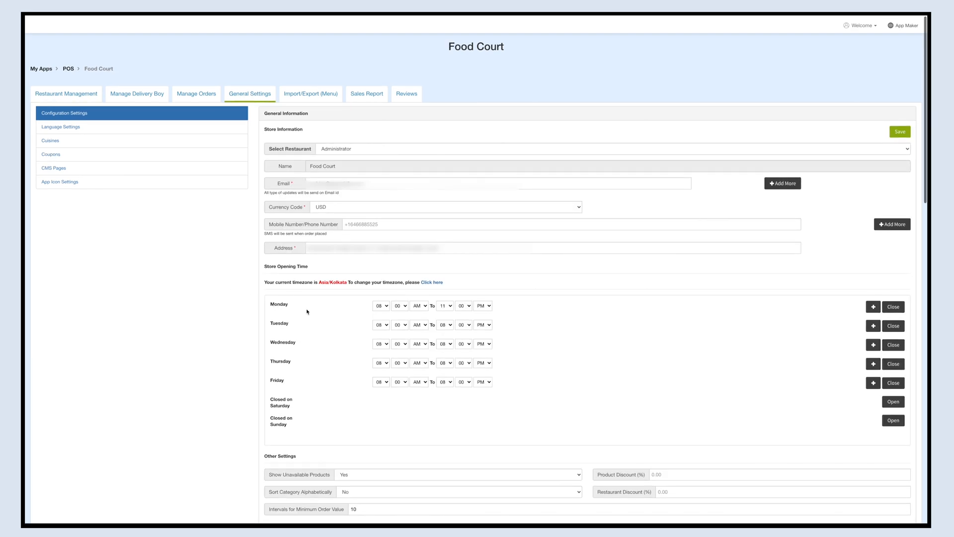
In Payment Method & Delivery Information, toggle Card(POS) on delivery off and back on, leaving it enabled
scroll(down, 3)
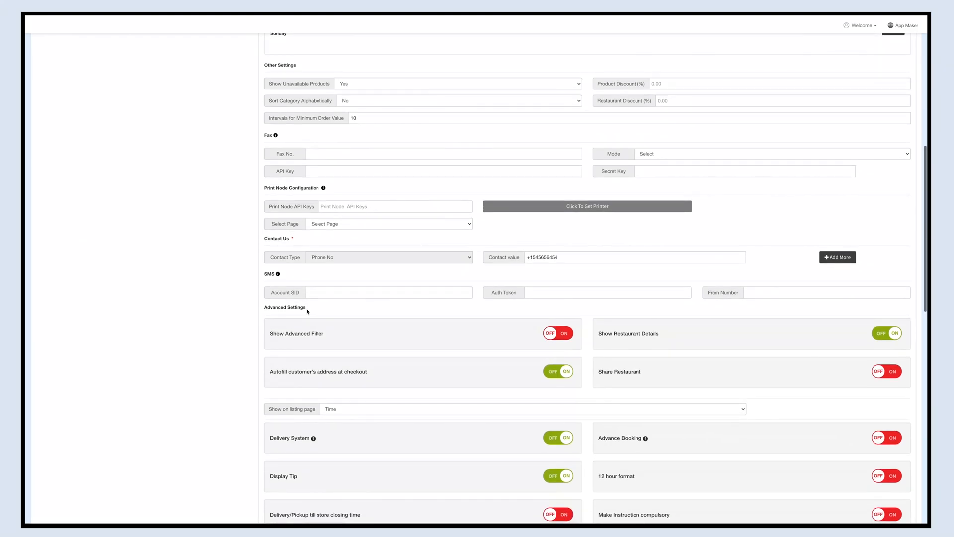
scroll(down, 3)
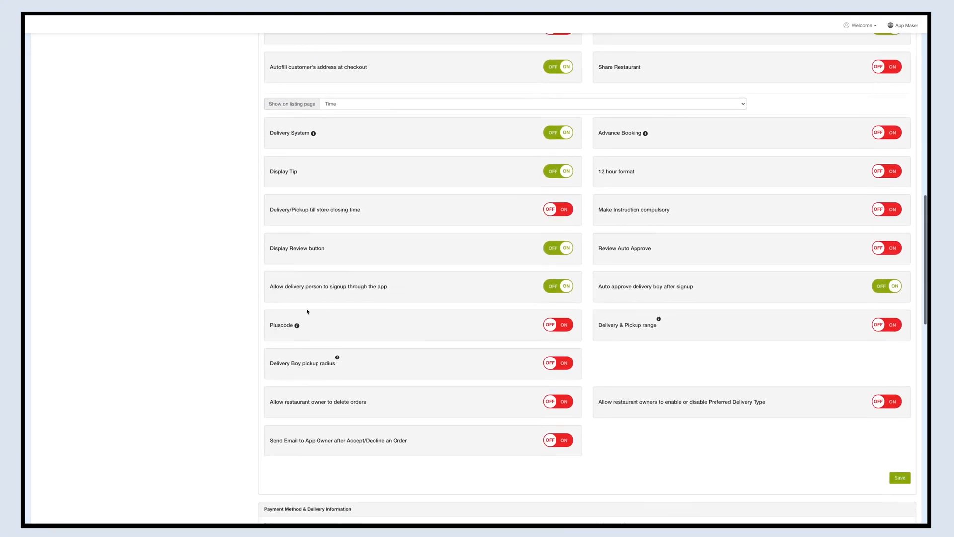
scroll(down, 3)
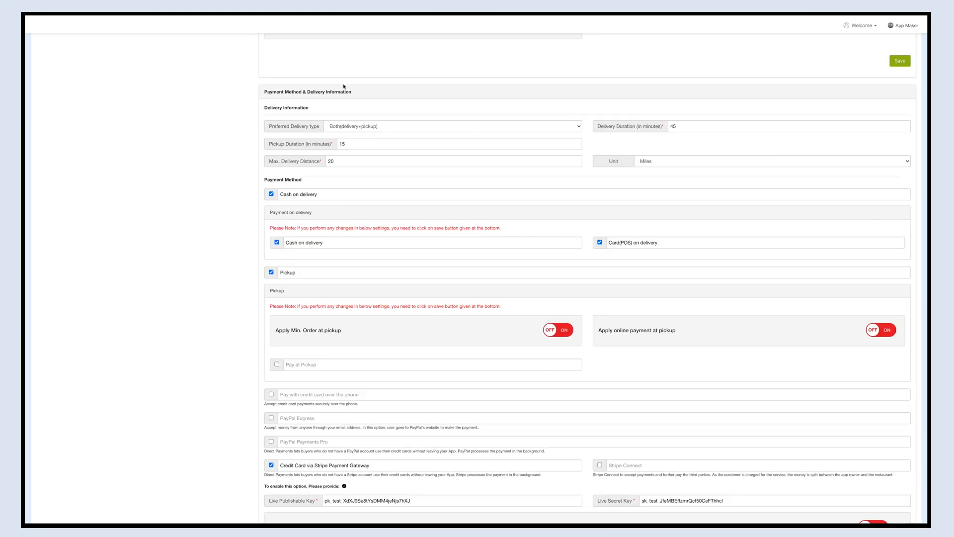
mouse_move(356, 98)
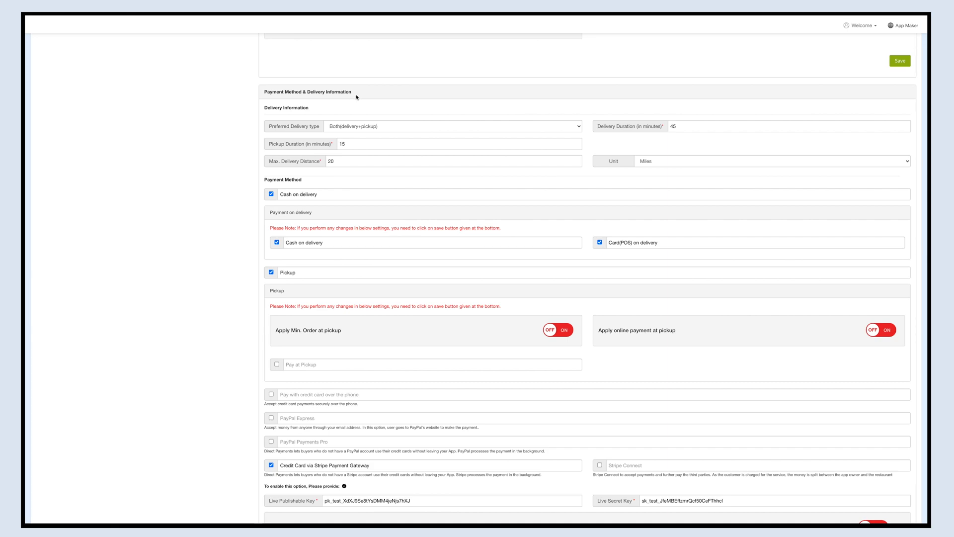
mouse_move(582, 310)
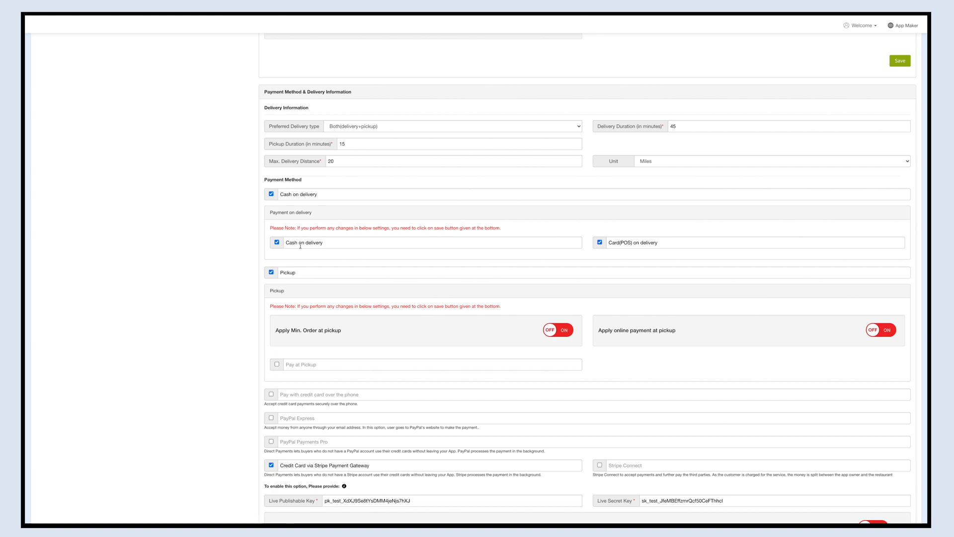
mouse_move(634, 253)
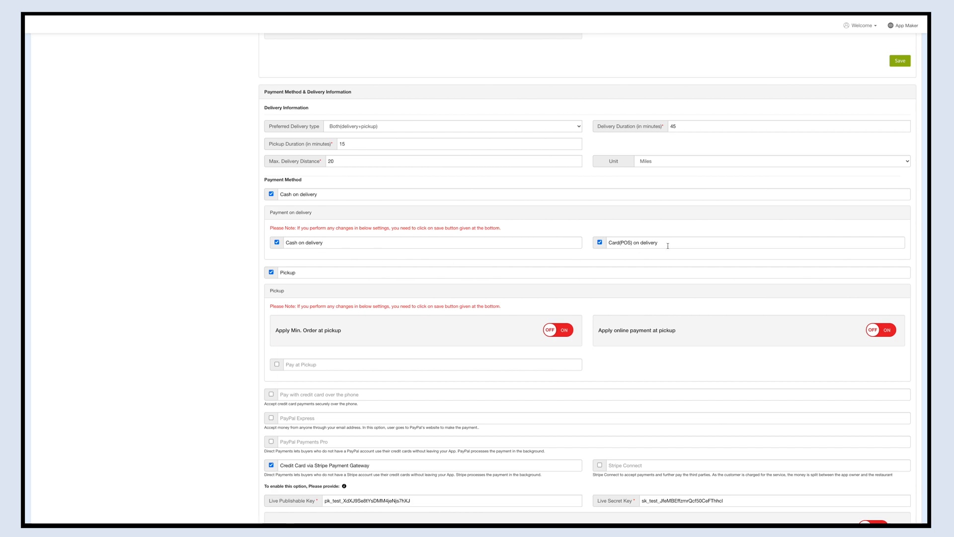
click(730, 242)
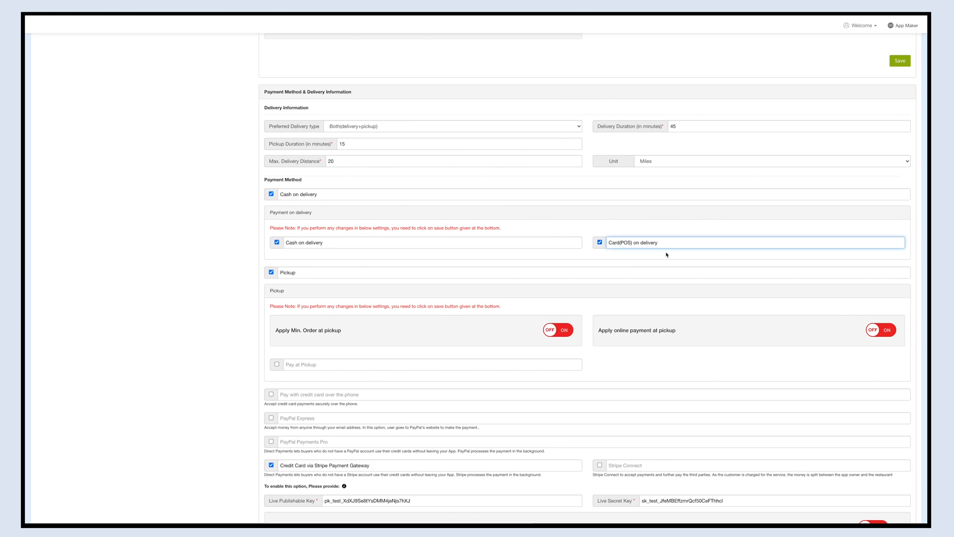
mouse_move(592, 244)
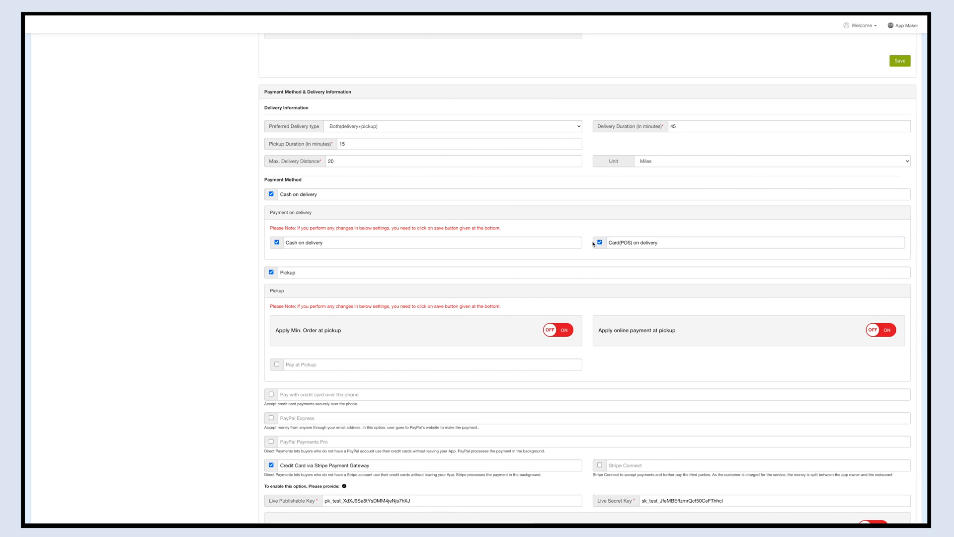
click(599, 241)
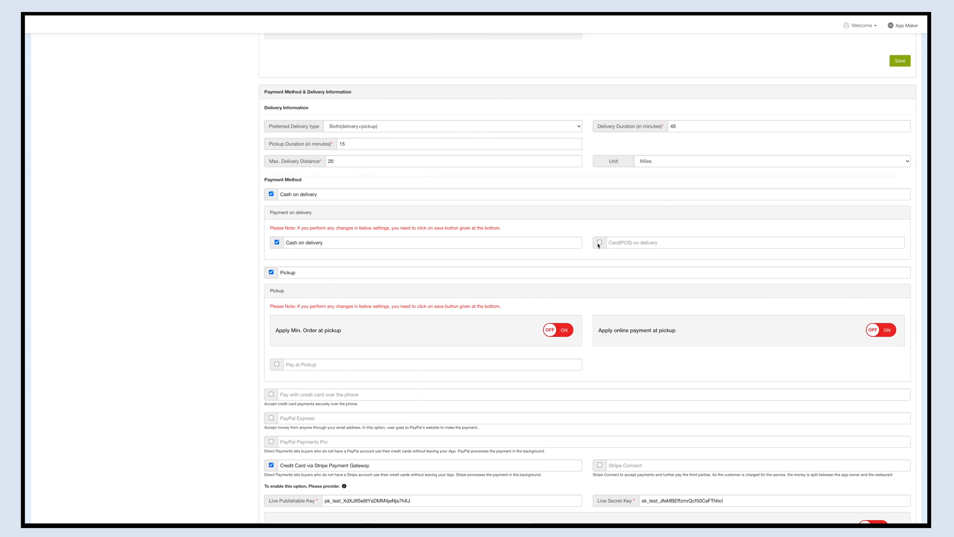
click(600, 243)
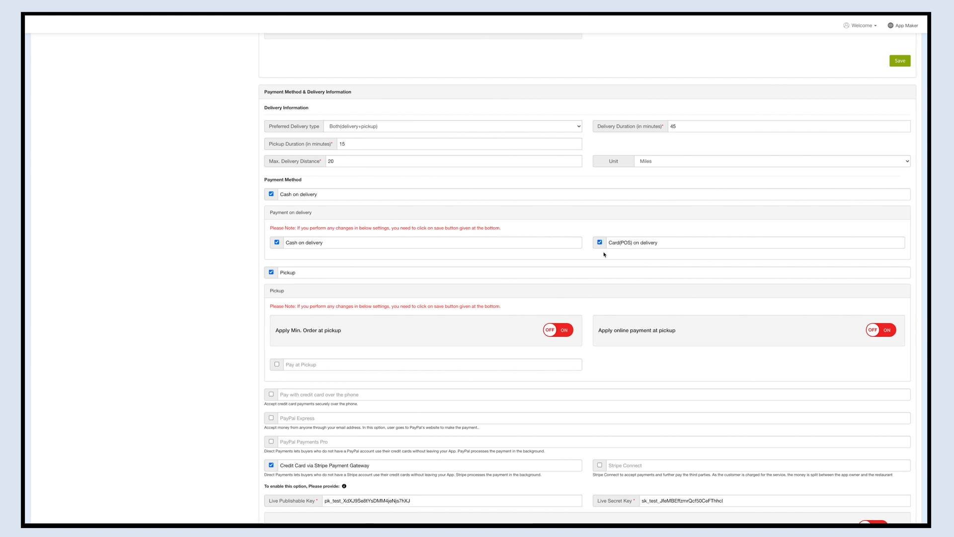